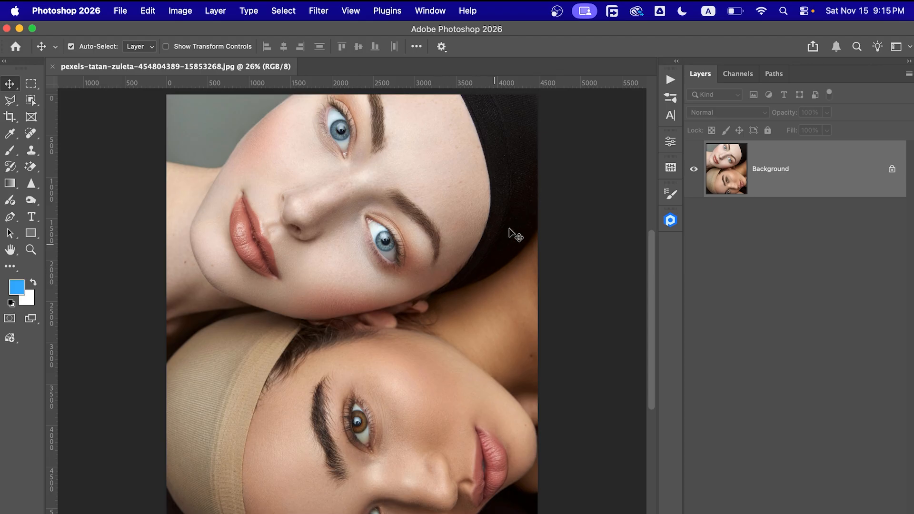
{"action": "mouse_move", "coordinate": [522, 208]}
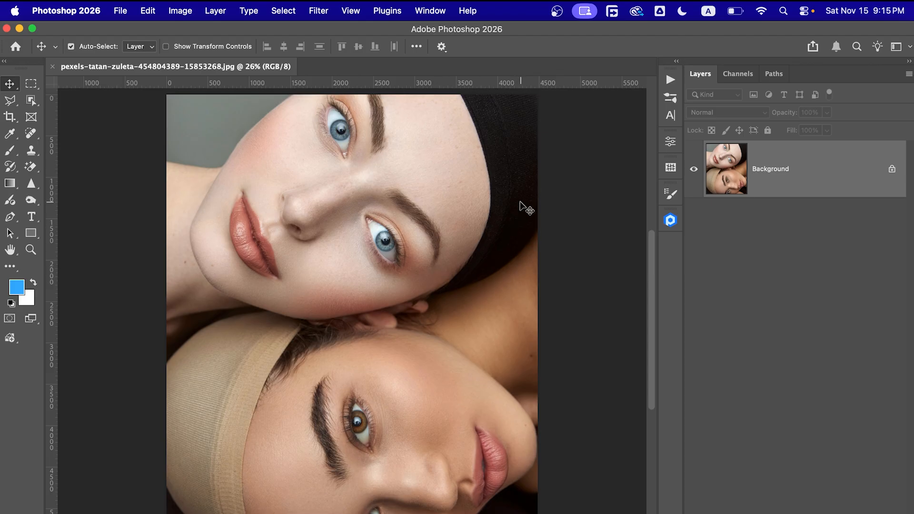
{"action": "mouse_move", "coordinate": [456, 174]}
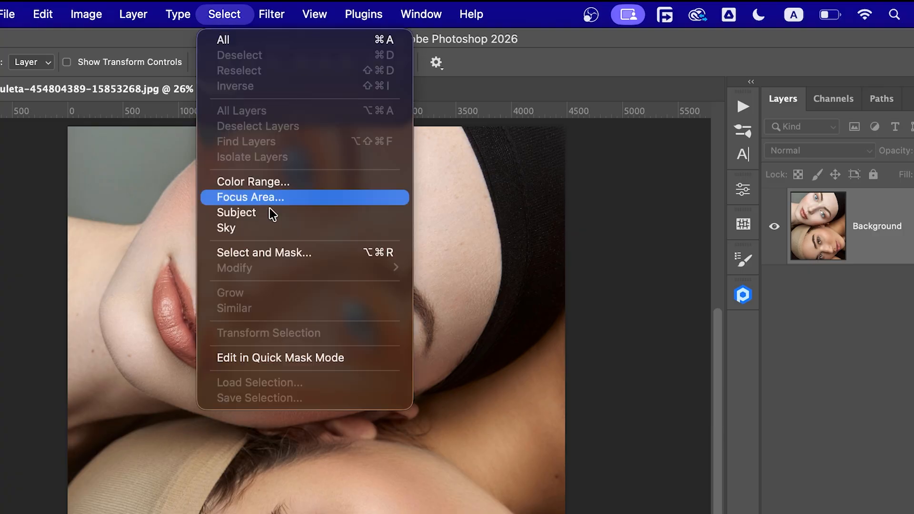
Use Color Range set to Skin Tones at fuzziness 66 to select both faces' skin
{"action": "left_click", "coordinate": [252, 181]}
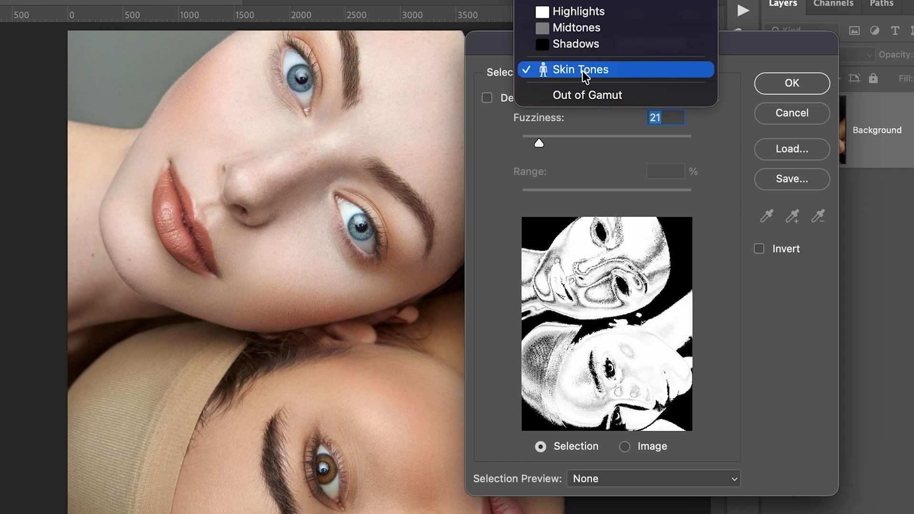
{"action": "left_click", "coordinate": [581, 69]}
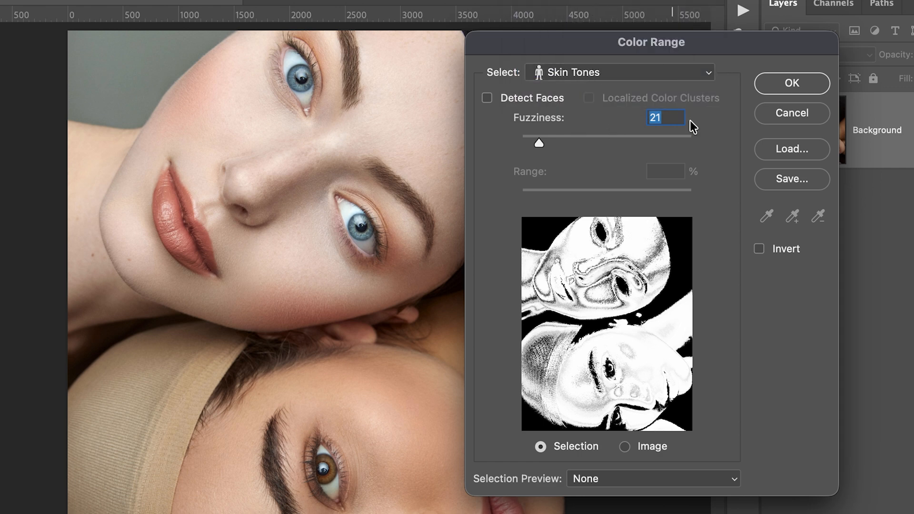
{"action": "mouse_move", "coordinate": [610, 129]}
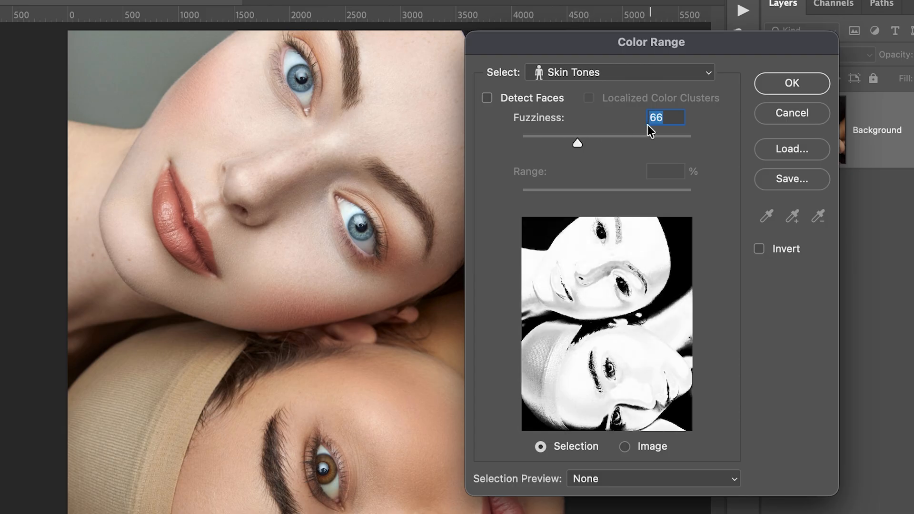
{"action": "left_click", "coordinate": [791, 82]}
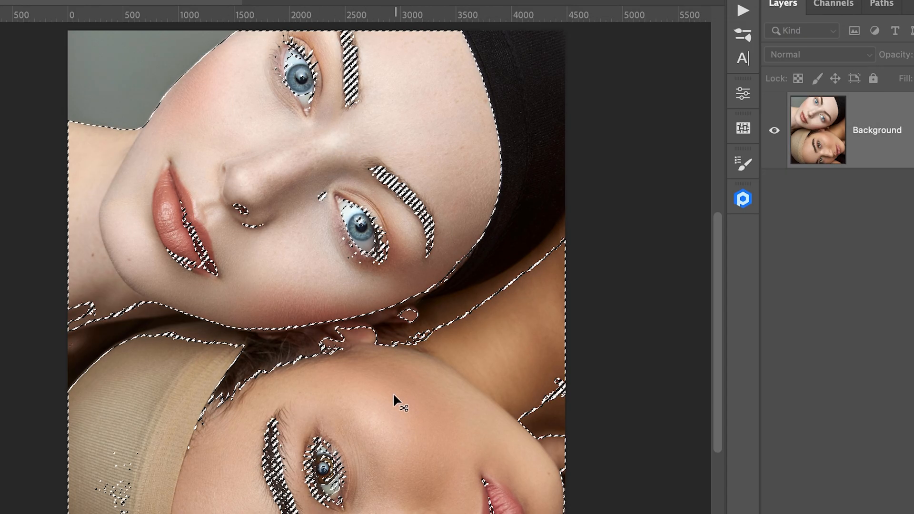
{"action": "mouse_move", "coordinate": [26, 79]}
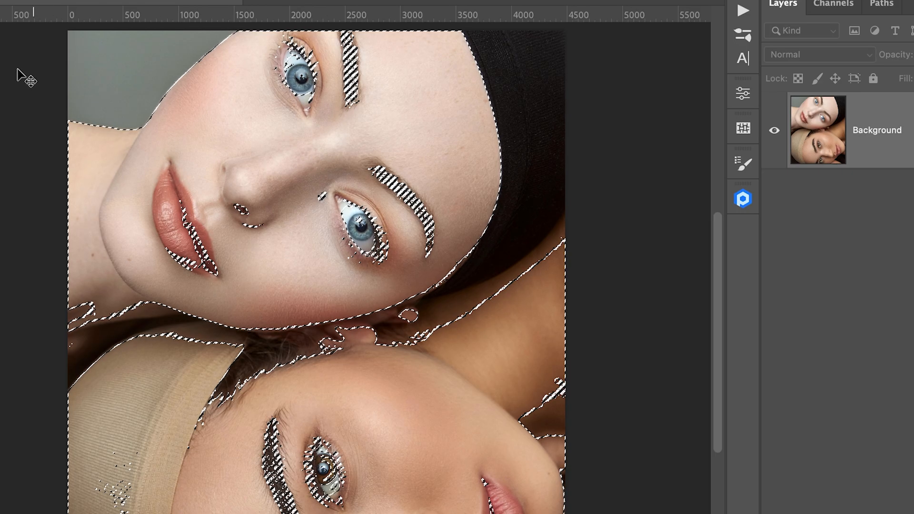
Subtract the lower face with the Lasso so only the upper face's skin remains selected
{"action": "left_click", "coordinate": [17, 37]}
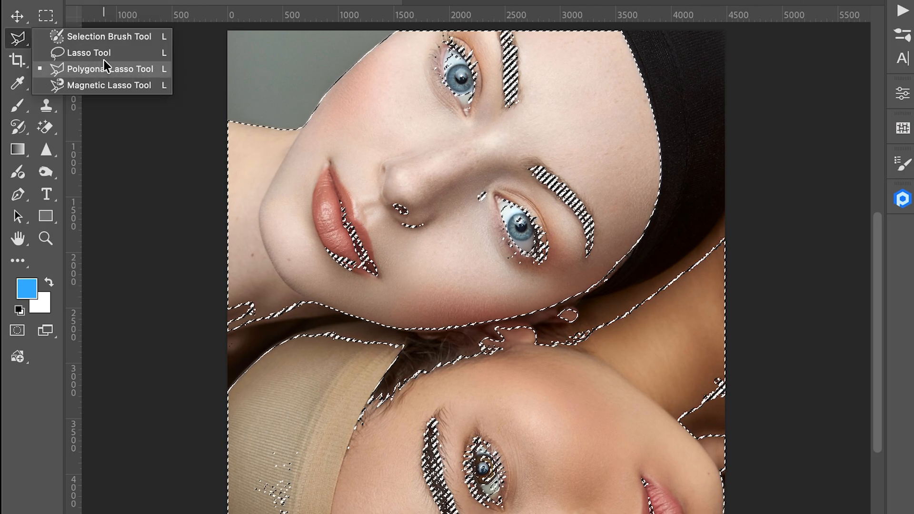
{"action": "left_click", "coordinate": [89, 52]}
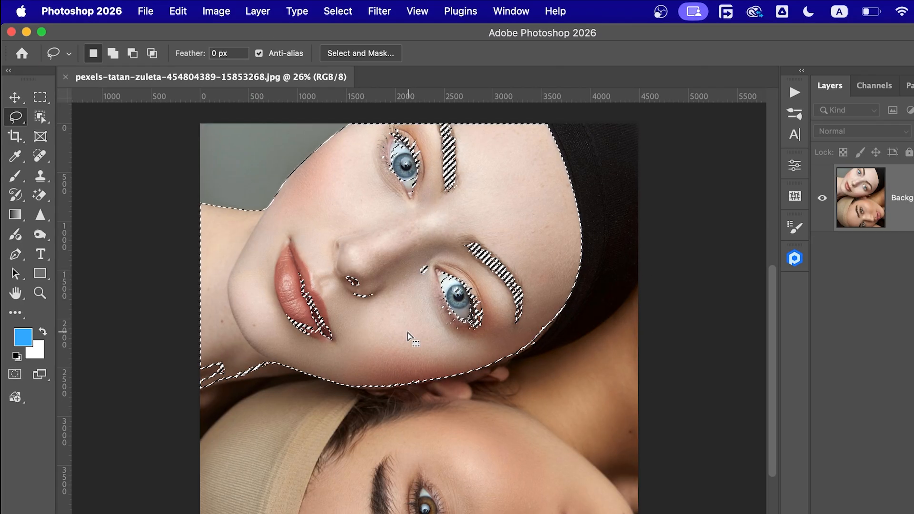
{"action": "left_click", "coordinate": [15, 215]}
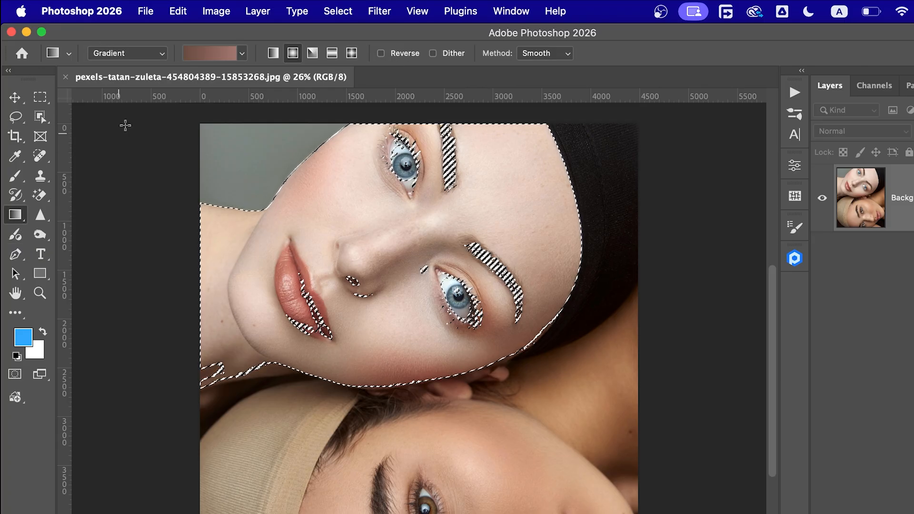
Create a radial pinkish-brown gradient fill layer over the selected skin with Reverse on
{"action": "left_click", "coordinate": [241, 53]}
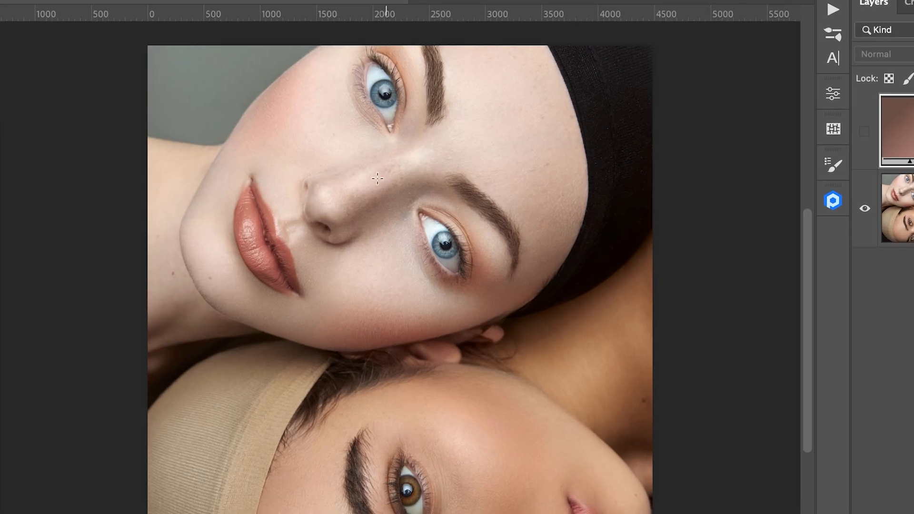
{"action": "mouse_move", "coordinate": [348, 198]}
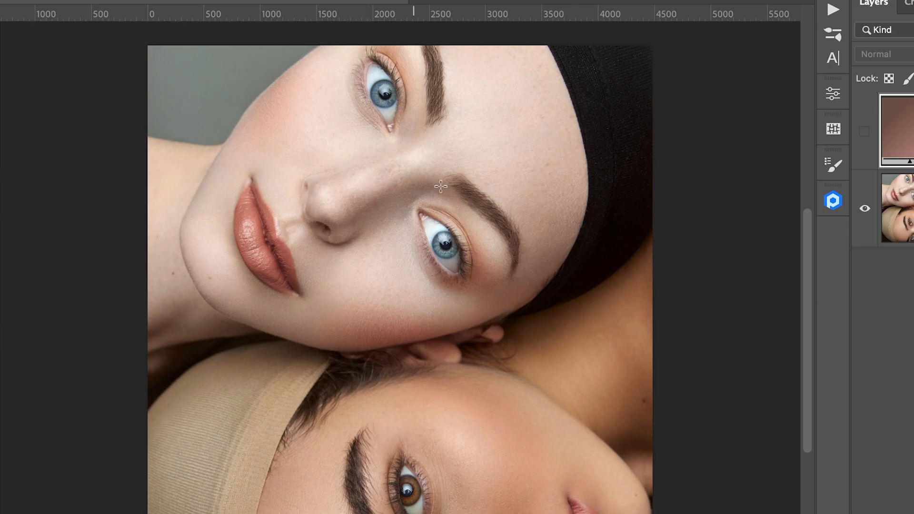
{"action": "mouse_move", "coordinate": [767, 144]}
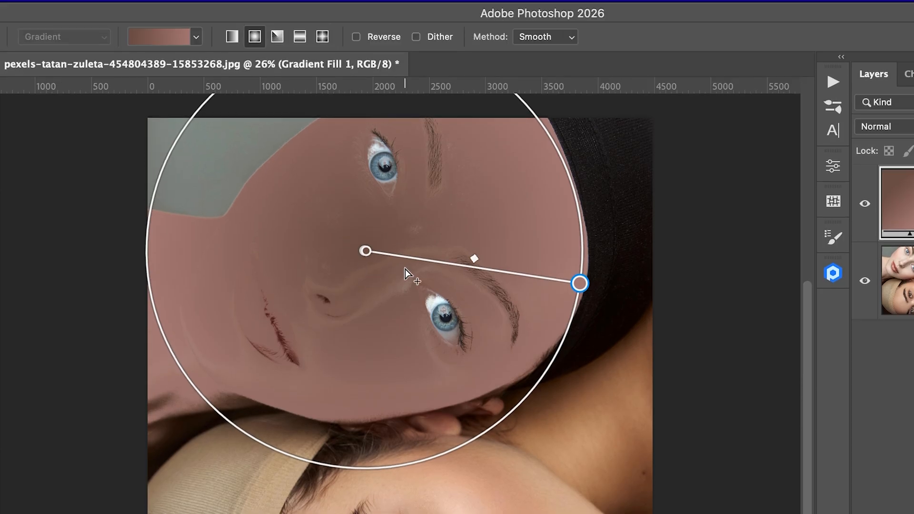
{"action": "mouse_move", "coordinate": [356, 48]}
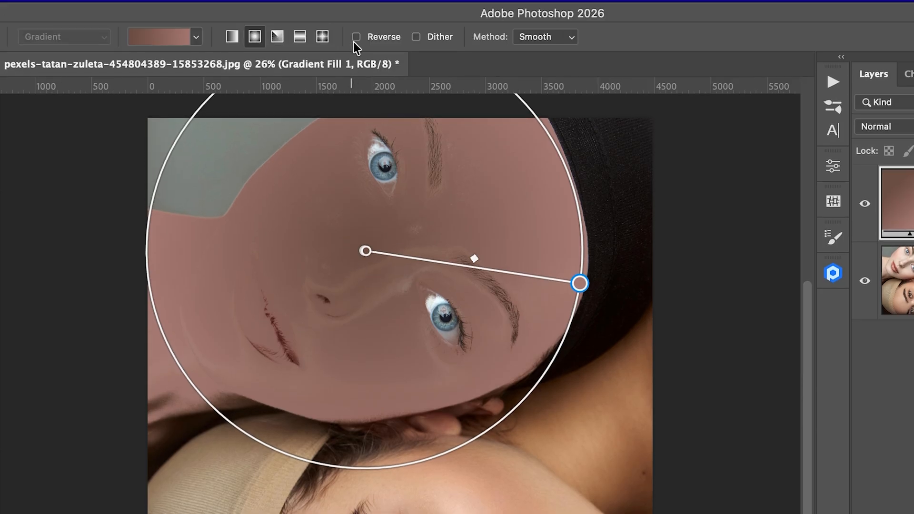
{"action": "left_click", "coordinate": [356, 37]}
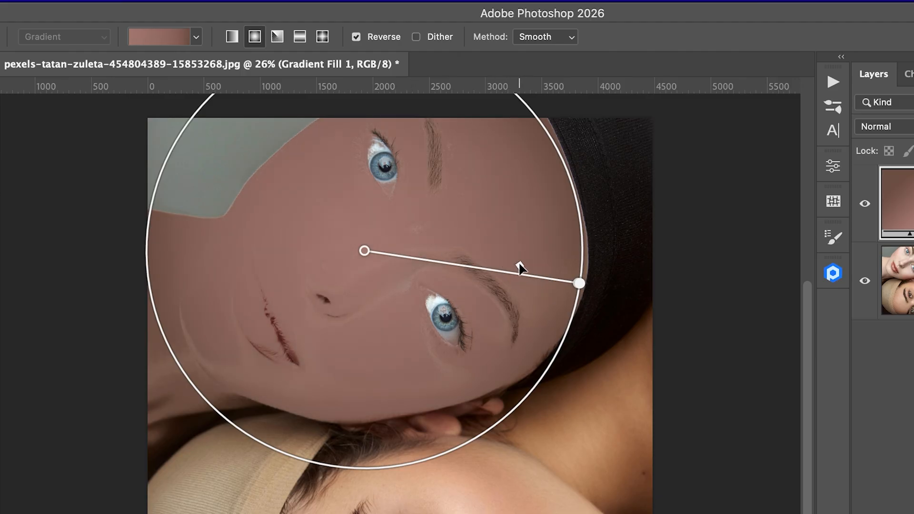
{"action": "mouse_move", "coordinate": [647, 315]}
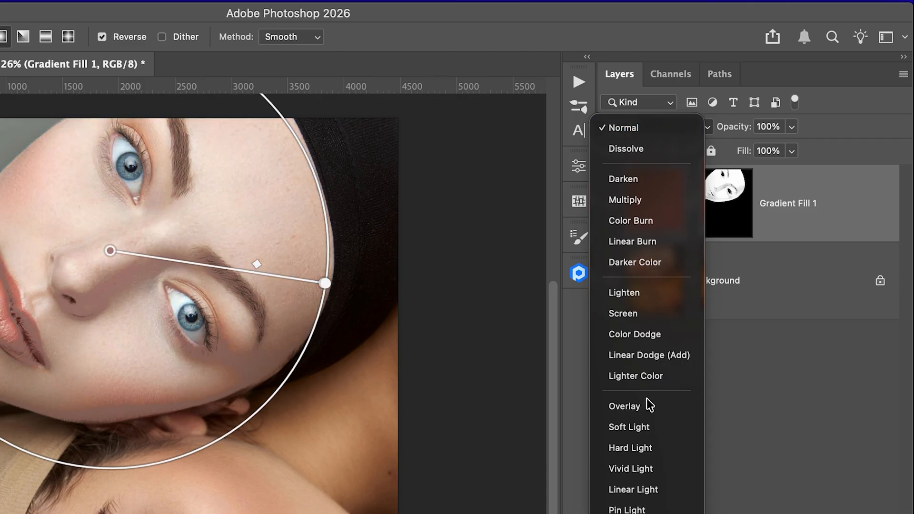
Set Gradient Fill 1 to Soft Light blending at 82% opacity
{"action": "left_click", "coordinate": [629, 426]}
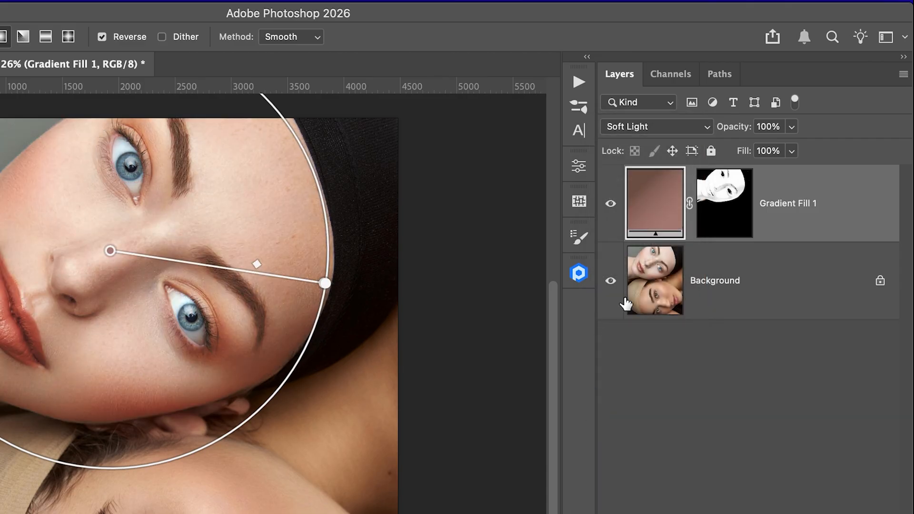
{"action": "left_click", "coordinate": [654, 127]}
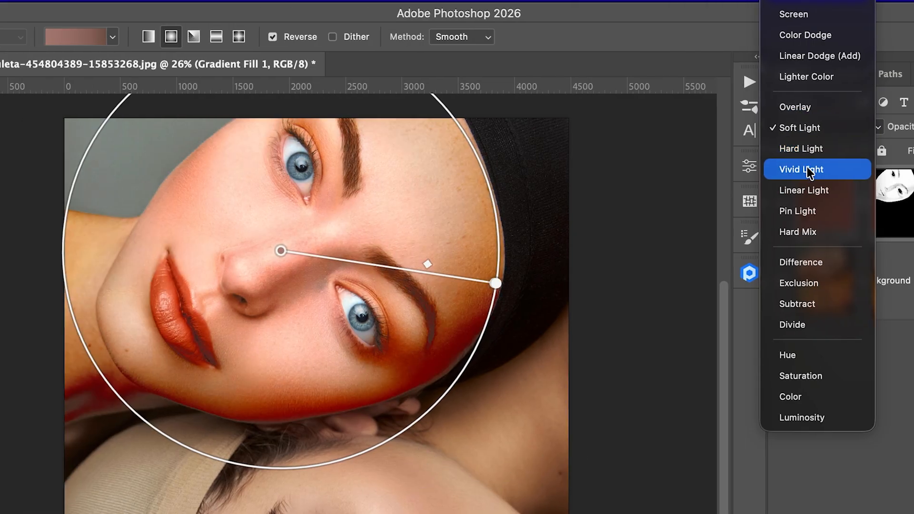
{"action": "mouse_move", "coordinate": [806, 190]}
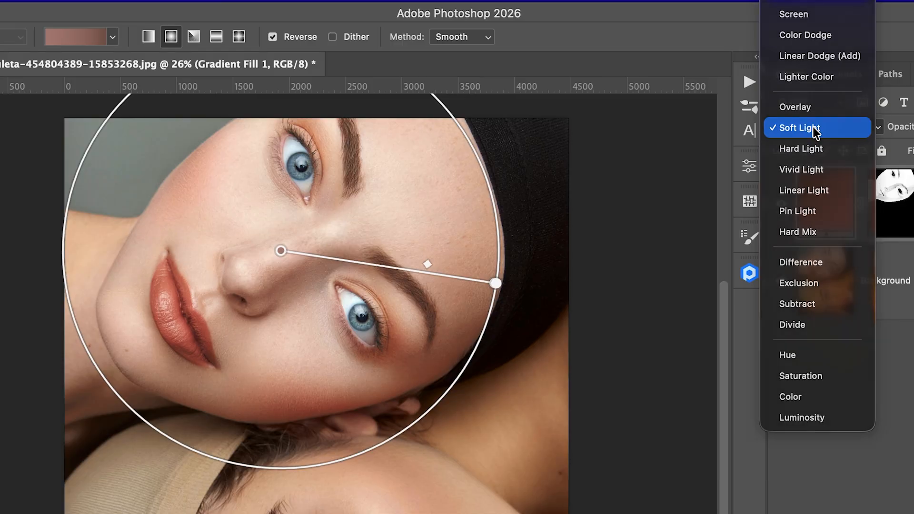
{"action": "left_click", "coordinate": [799, 128]}
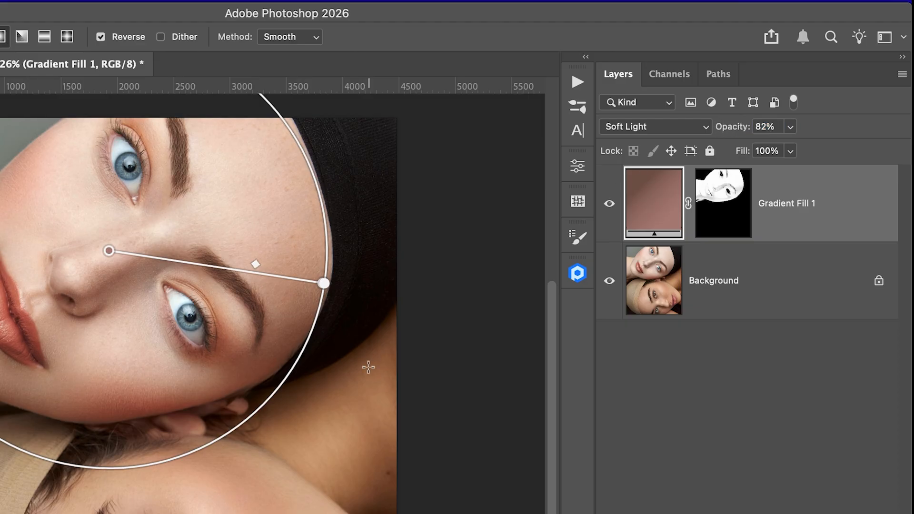
{"action": "mouse_move", "coordinate": [654, 219]}
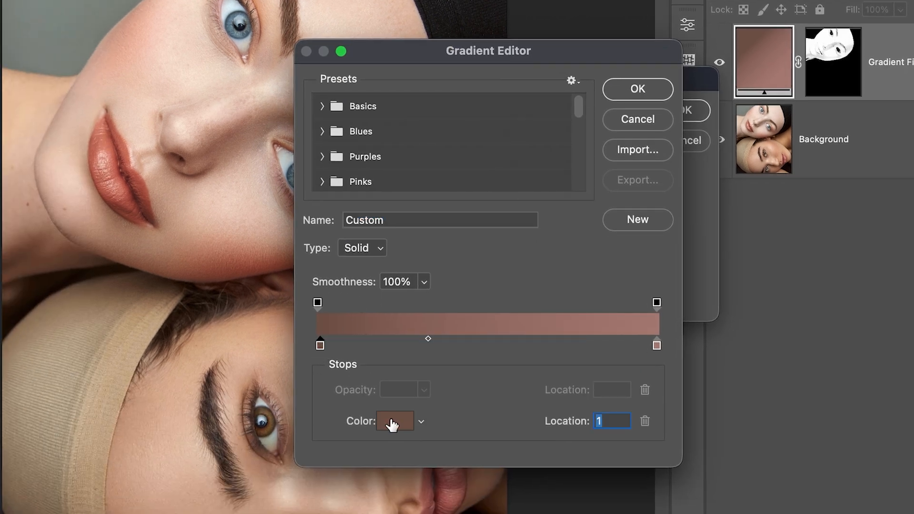
Try a deeper brown on the darker gradient stop, then cancel to keep the original
{"action": "left_click", "coordinate": [395, 420]}
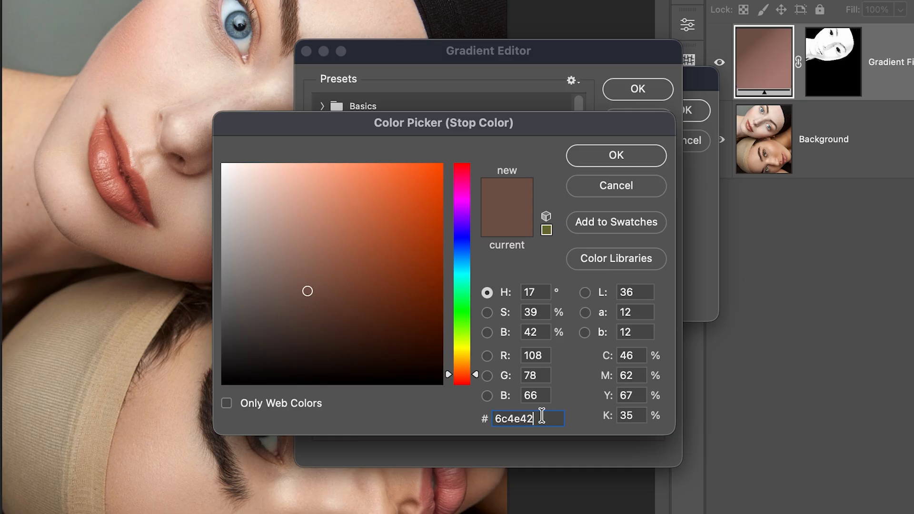
{"action": "triple_click", "coordinate": [525, 419]}
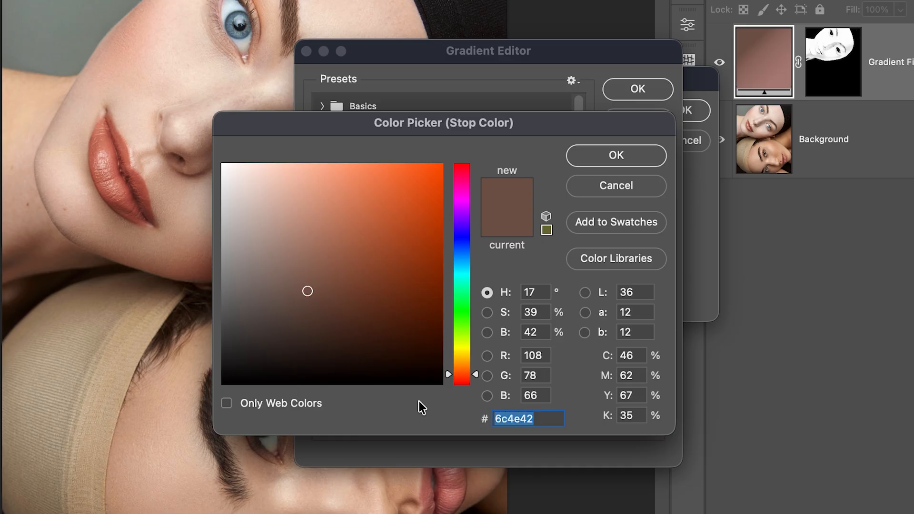
{"action": "mouse_move", "coordinate": [405, 127]}
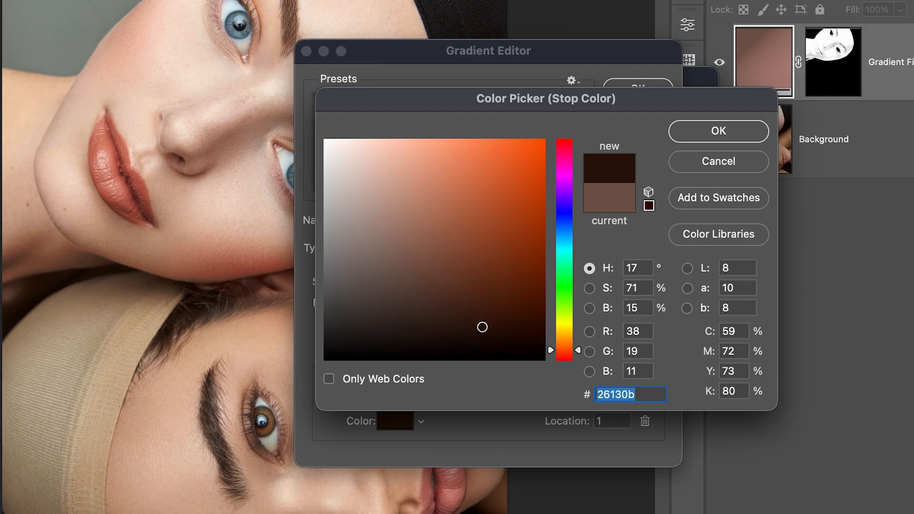
{"action": "left_click", "coordinate": [534, 315]}
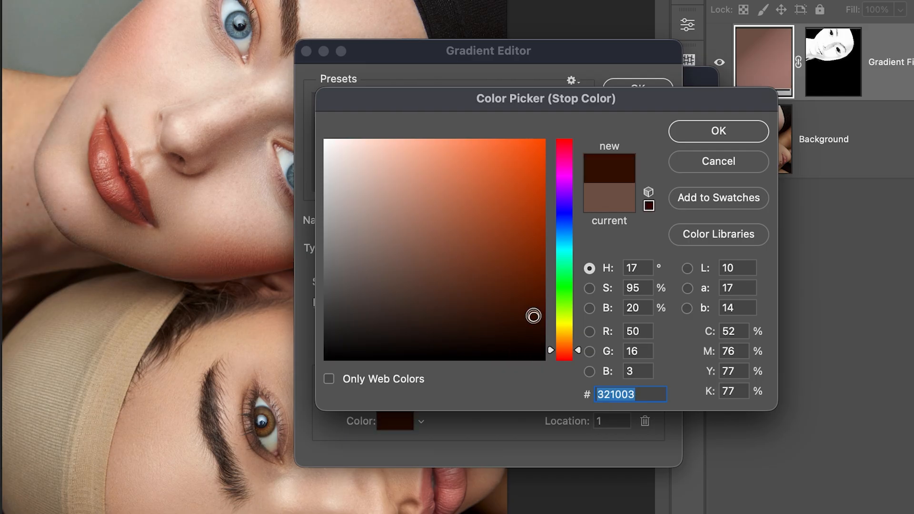
{"action": "left_click", "coordinate": [423, 286]}
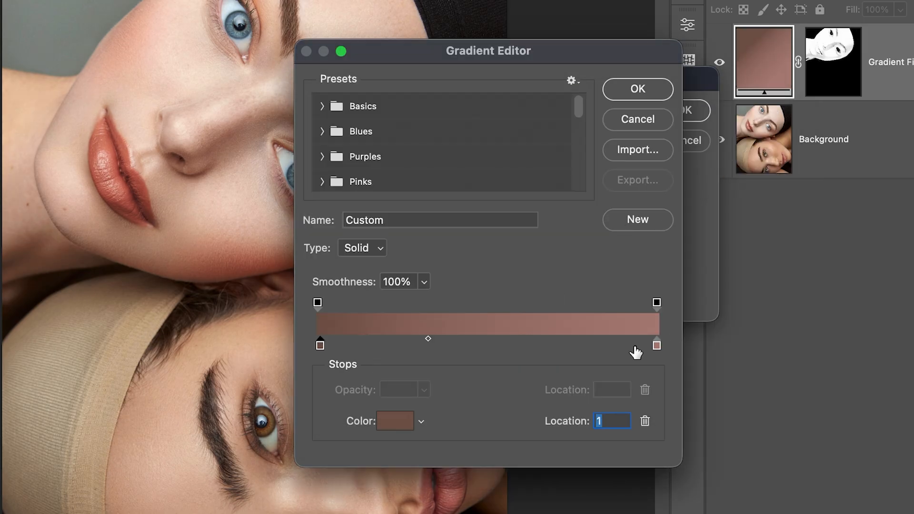
{"action": "mouse_move", "coordinate": [590, 357]}
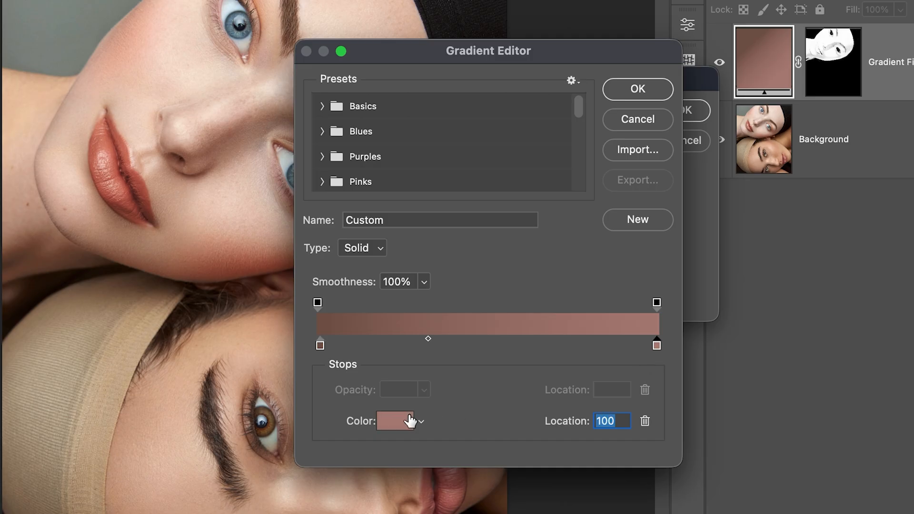
Try another shade on the lighter stop and close the Gradient Editor keeping the brown-to-pinkish gradient
{"action": "left_click", "coordinate": [396, 421]}
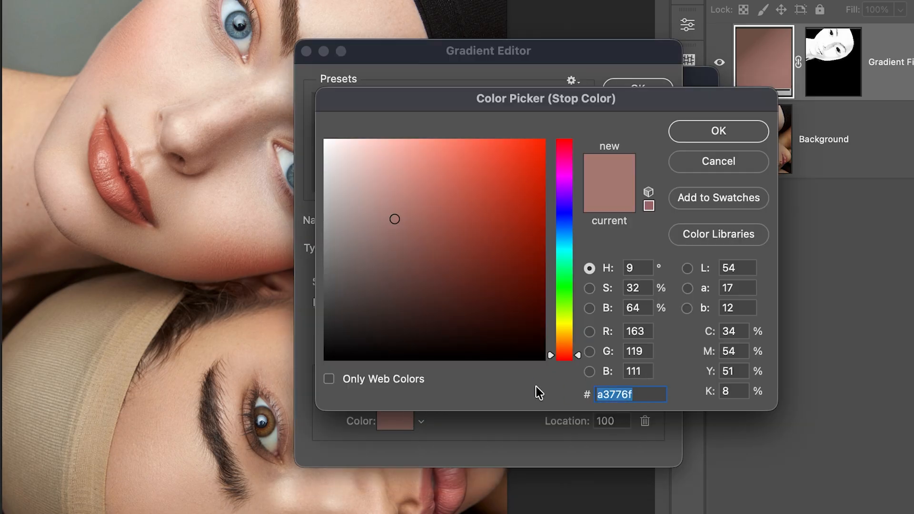
{"action": "left_click", "coordinate": [505, 261]}
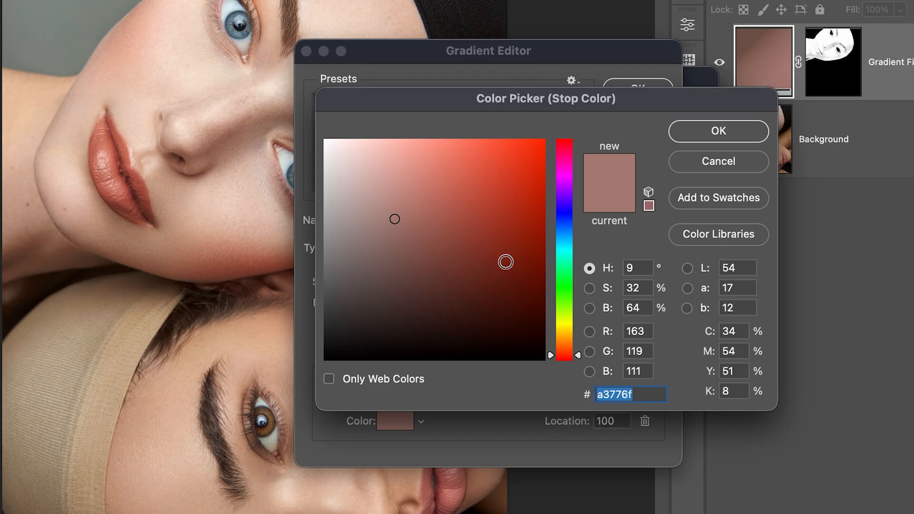
{"action": "mouse_move", "coordinate": [693, 146]}
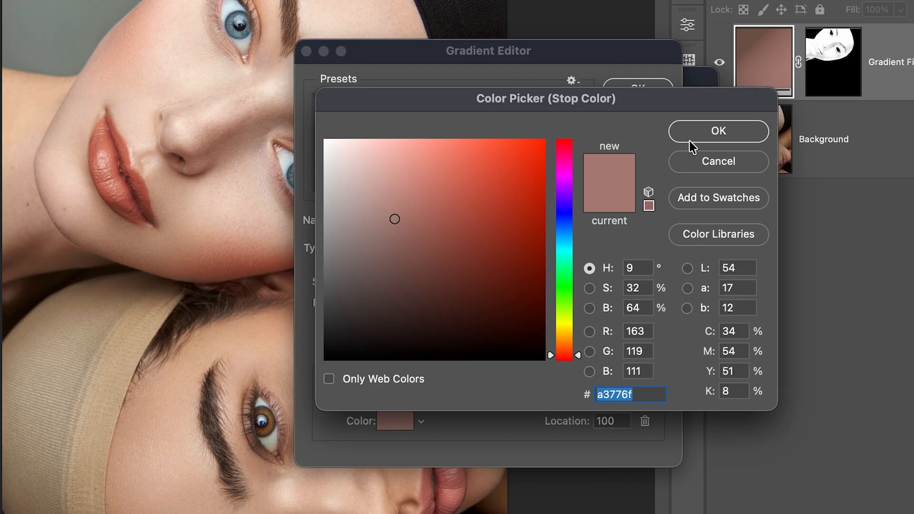
{"action": "left_click", "coordinate": [719, 130]}
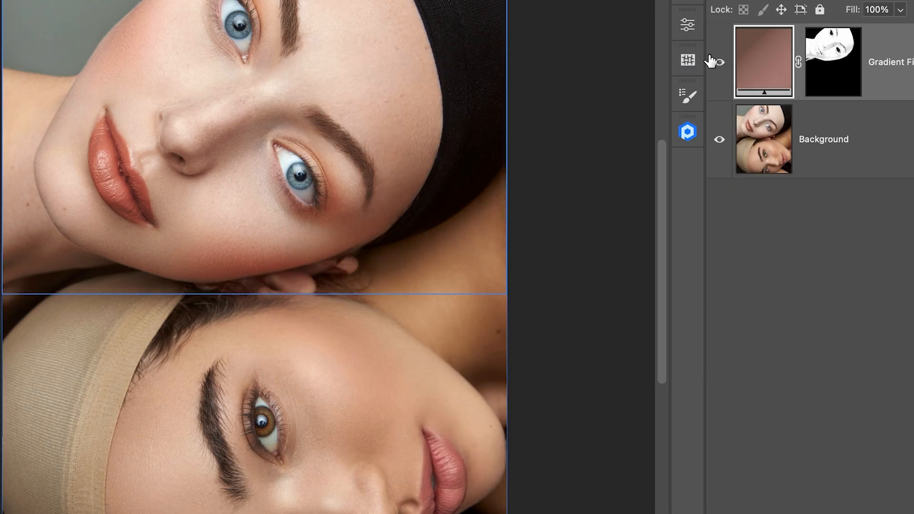